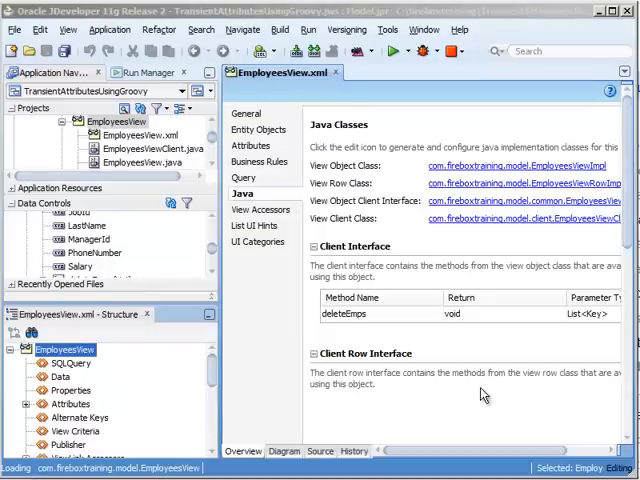
mouse_move(466, 399)
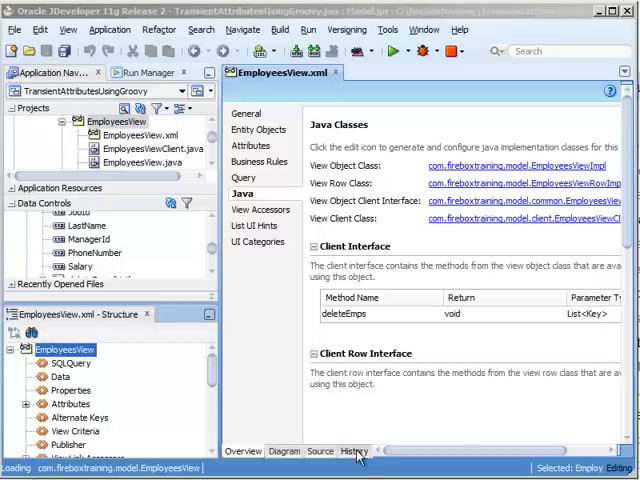
mouse_move(140, 130)
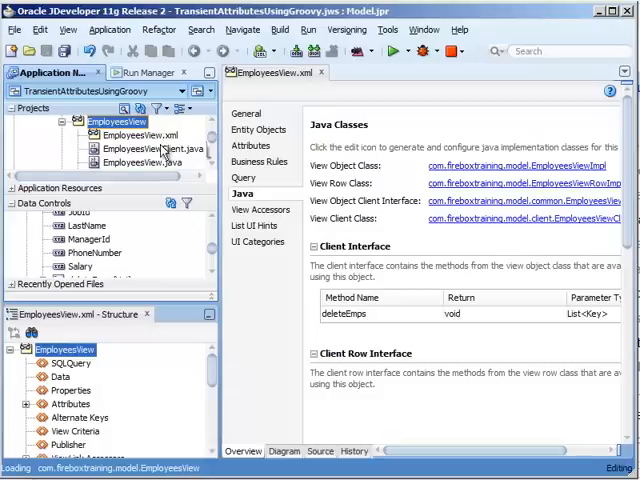
Select EmployeesView.java to show its outline with the deleteEmps(List<Key>) method
left_click(140, 162)
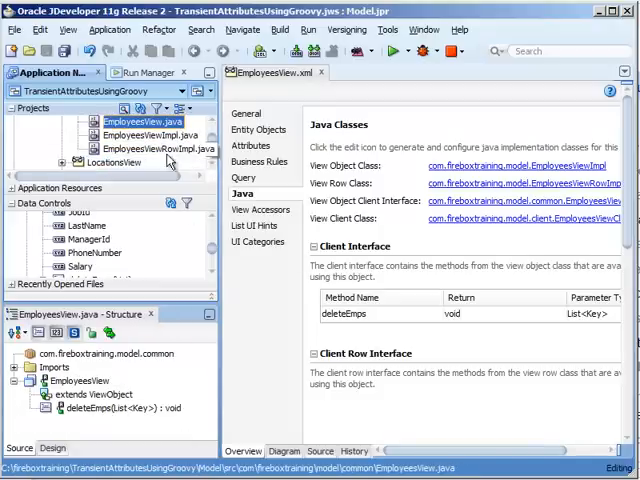
mouse_move(135, 143)
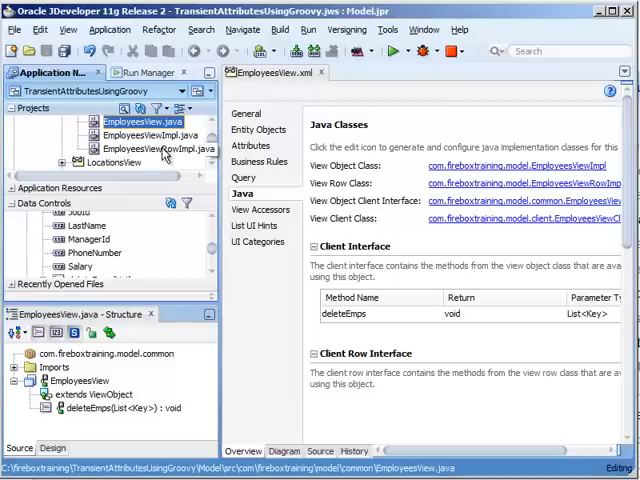
mouse_move(160, 135)
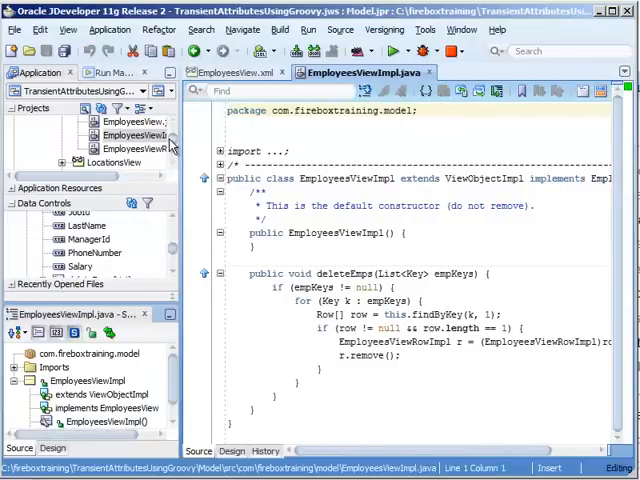
mouse_move(172, 152)
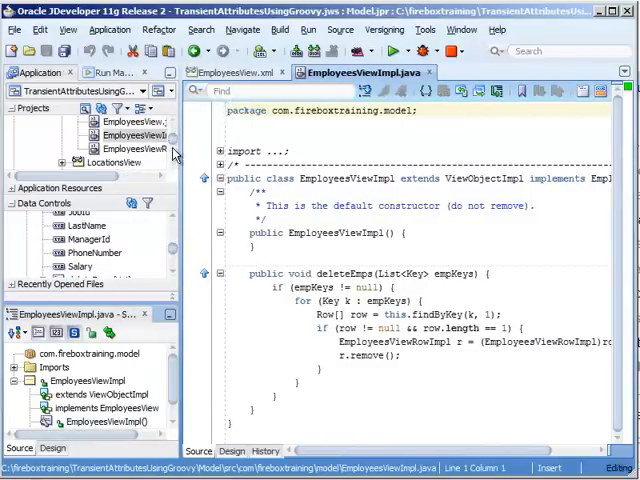
mouse_move(185, 198)
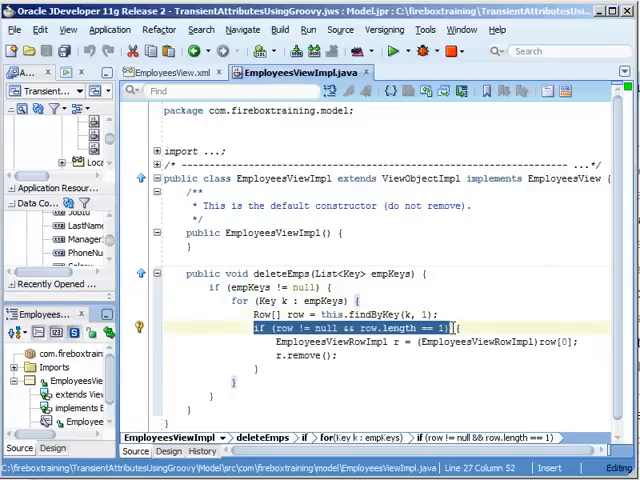
Open adfc-config.xml from ViewController's WEB-INF to show the empty unbounded task flow
left_click(460, 328)
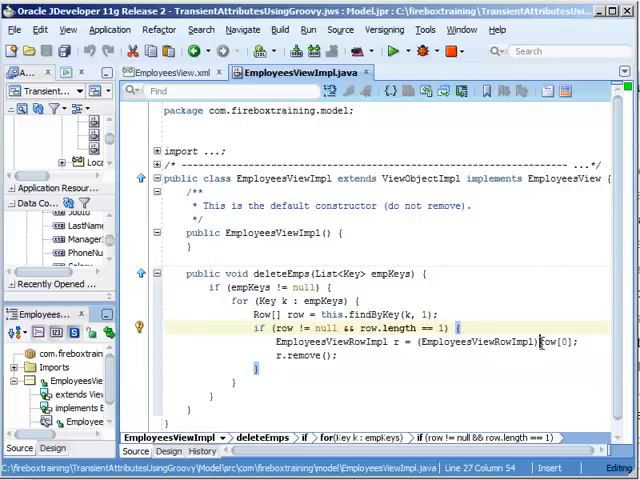
double_click(556, 342)
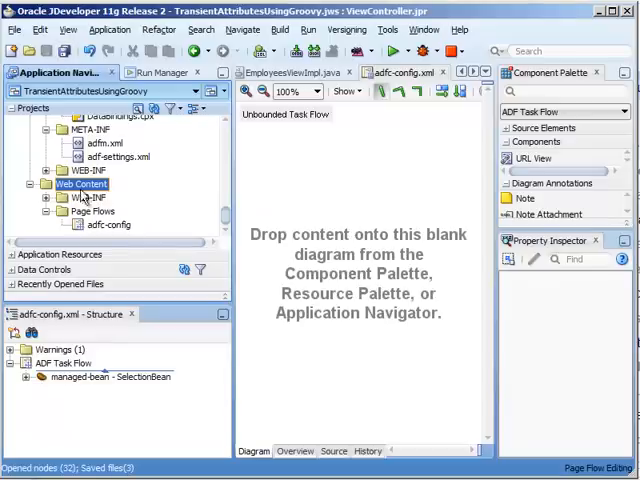
Add a delEmps view activity and create its delEmps.jspx page as a JSP XML document
left_click(108, 225)
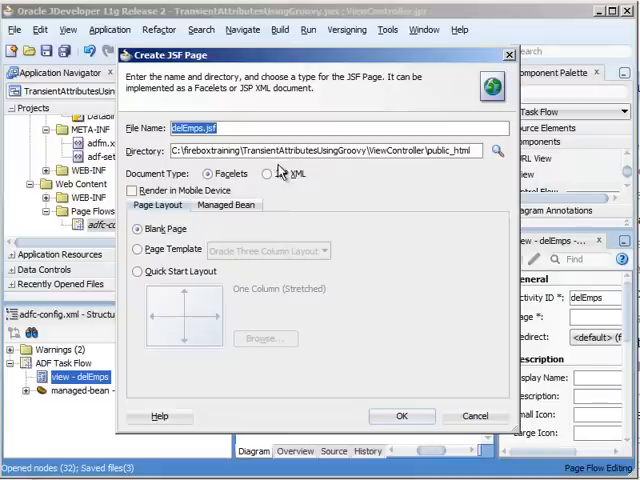
left_click(268, 173)
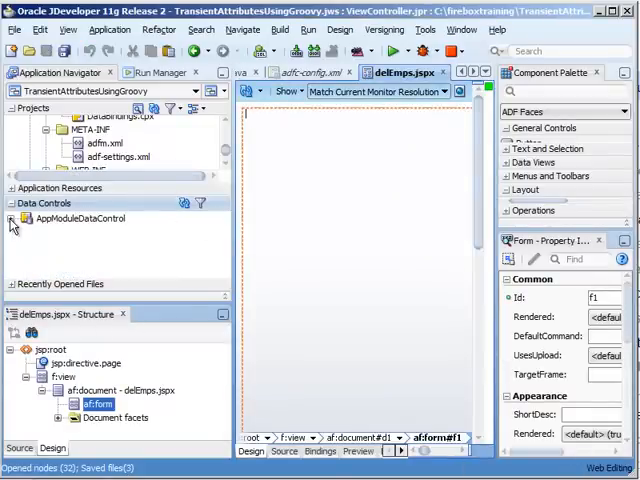
Expand AppModuleDataControl > EmployeesView2 to find deleteEmps(List), then return to EmployeesView.xml
left_click(16, 218)
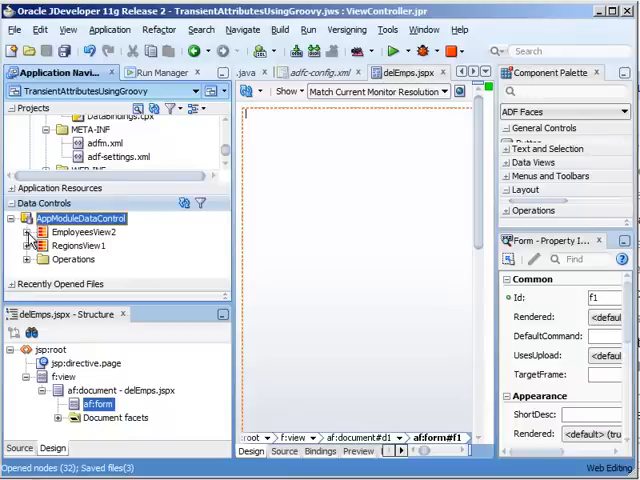
left_click(23, 231)
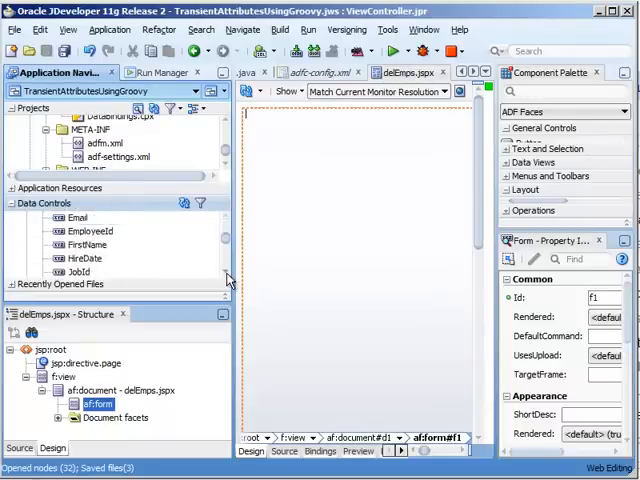
scroll("down", 3)
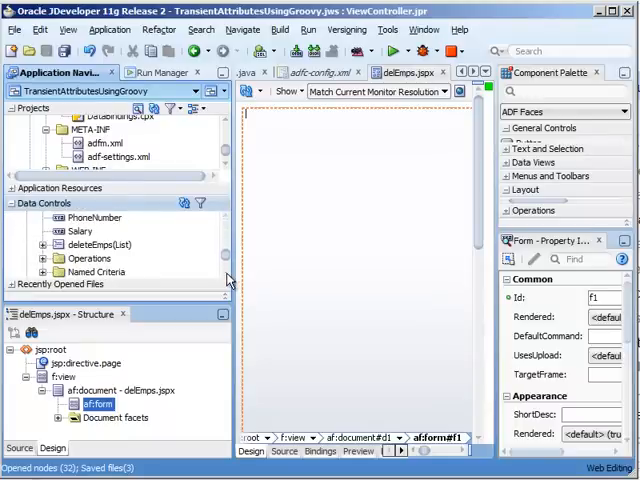
mouse_move(100, 244)
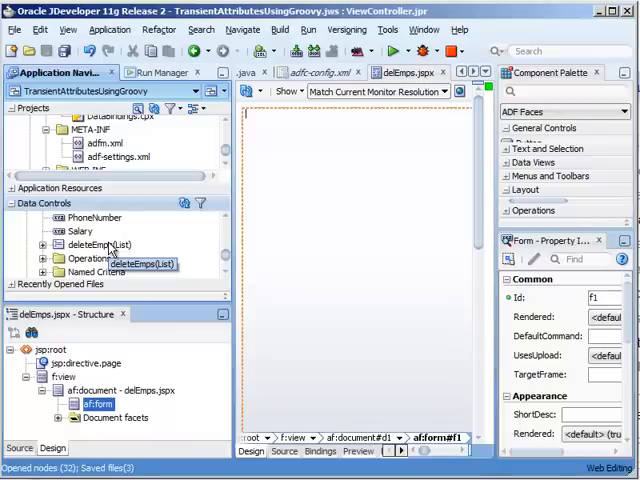
mouse_move(197, 257)
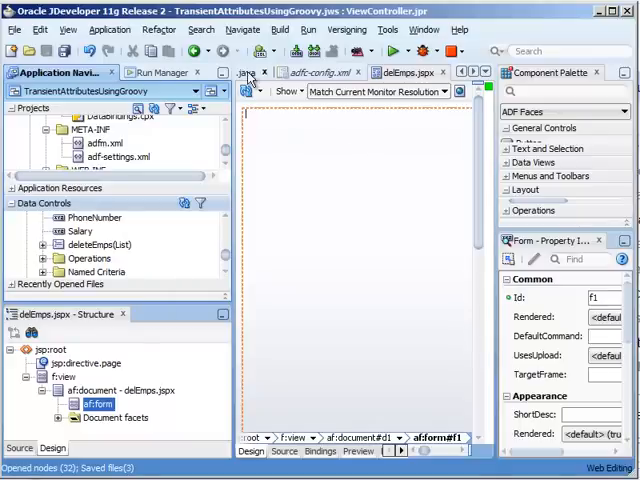
left_click(350, 72)
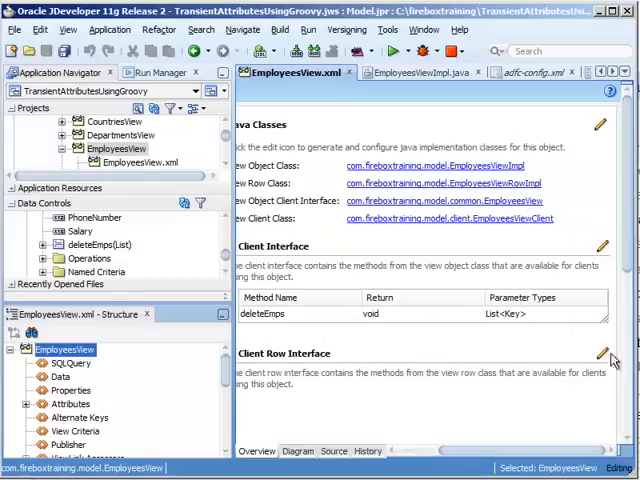
Inspect deleteEmps and its parameters in EmployeesView's Client Interface selection
left_click(601, 246)
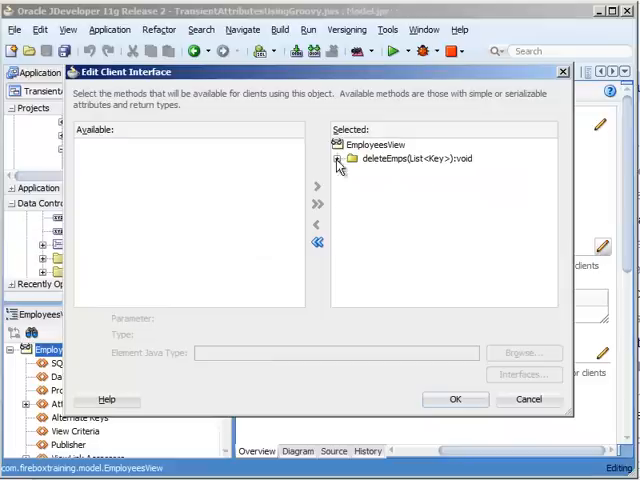
left_click(455, 399)
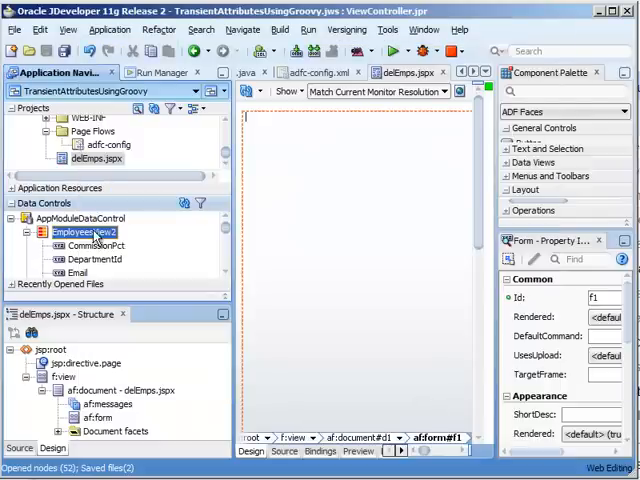
mouse_move(75, 231)
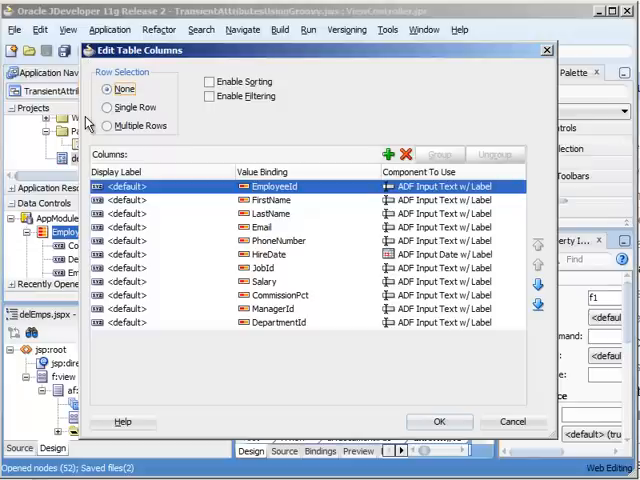
Create the EmployeesView2 ADF table with multiple-row selection and sorting enabled
left_click(107, 125)
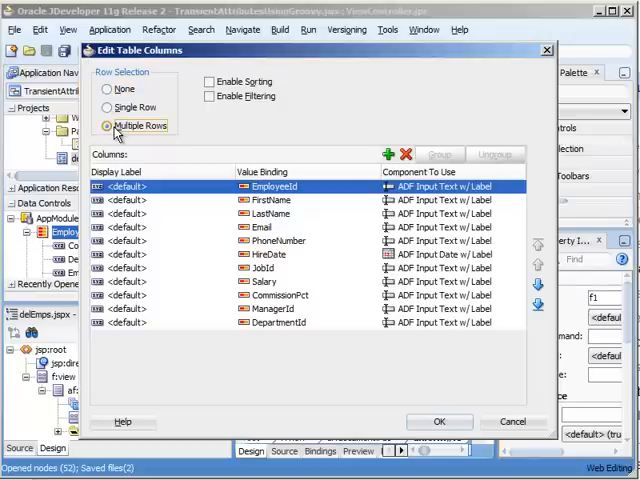
left_click(210, 81)
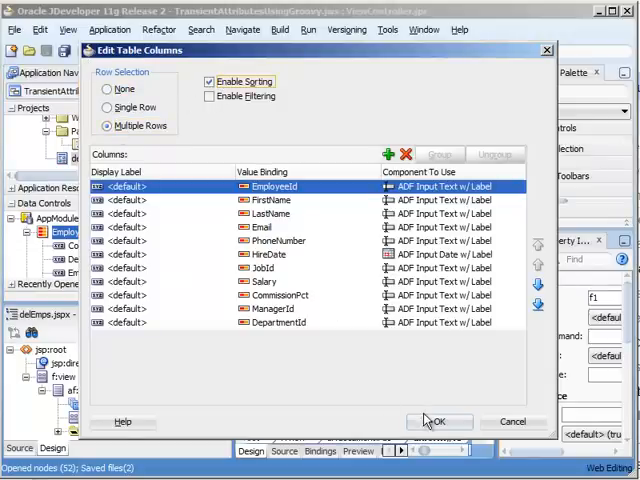
left_click(439, 421)
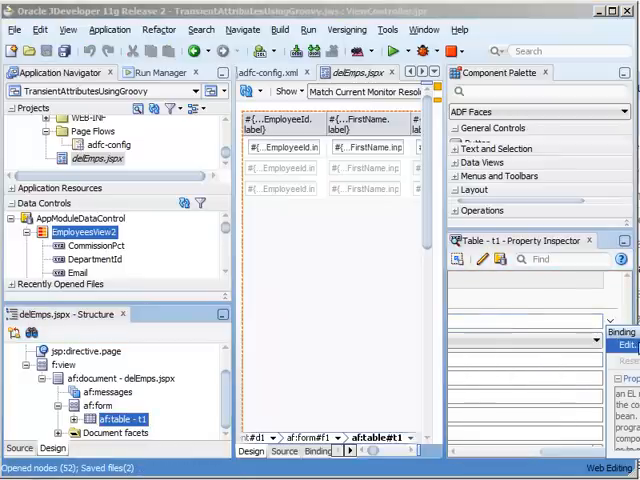
Bind the table's Binding property to a new theTable property on new managed bean SelBean
left_click(625, 344)
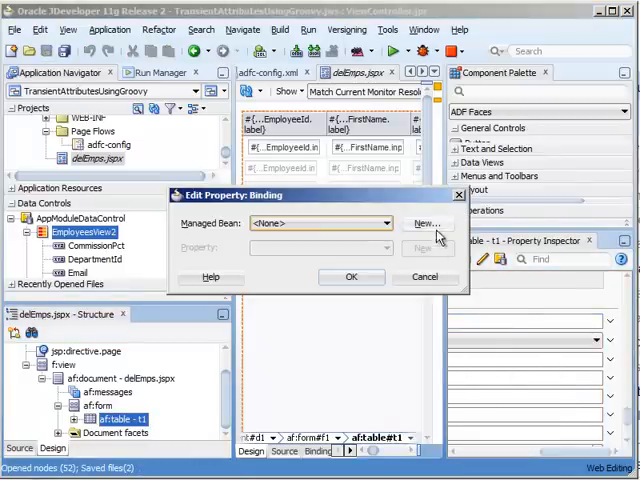
left_click(427, 223)
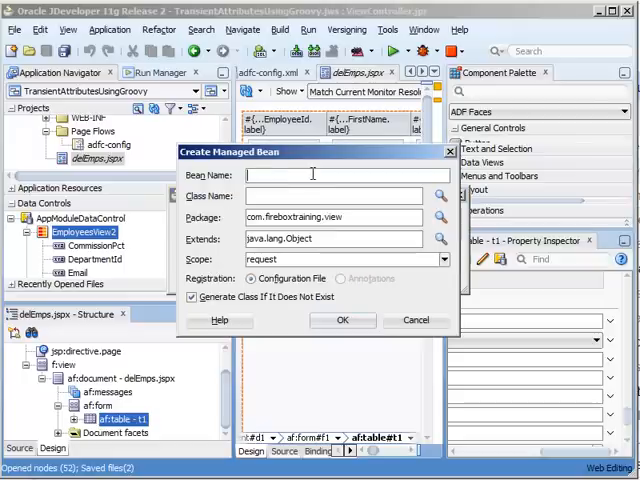
type("SelBean")
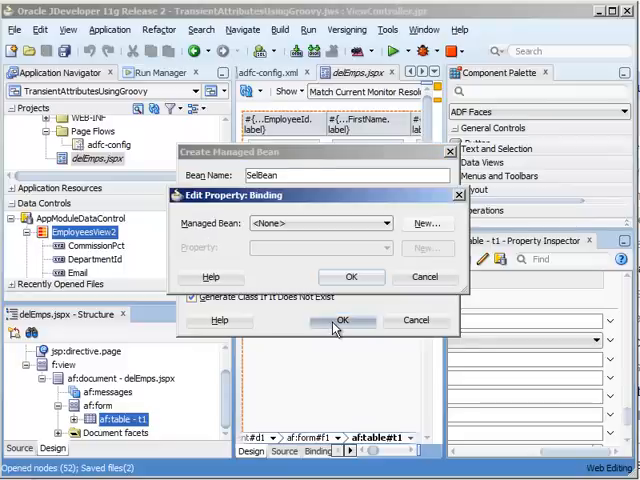
left_click(342, 320)
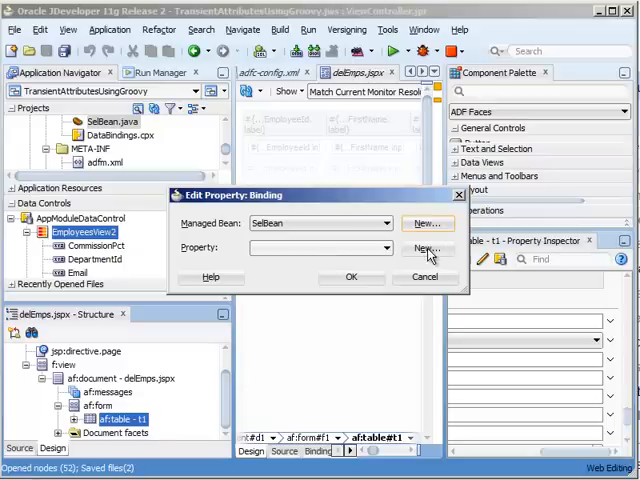
left_click(426, 248)
type("theTable")
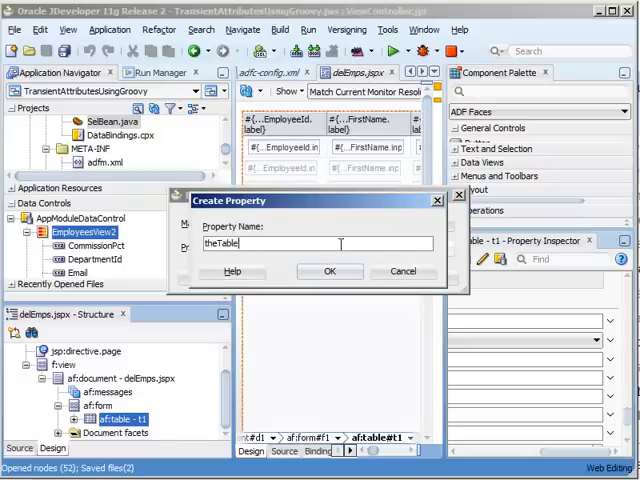
left_click(330, 271)
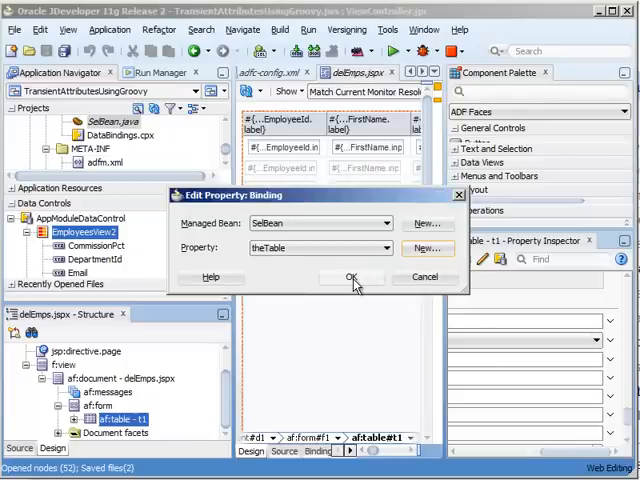
left_click(350, 277)
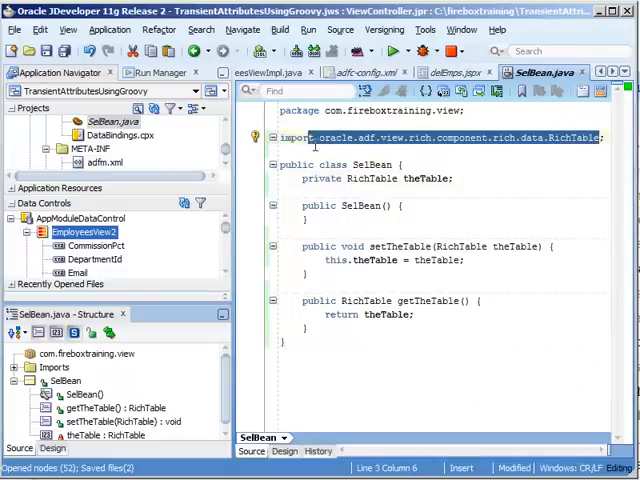
Add a public List getTableKeys() method after getTheTable, importing java.util.List
left_click(332, 327)
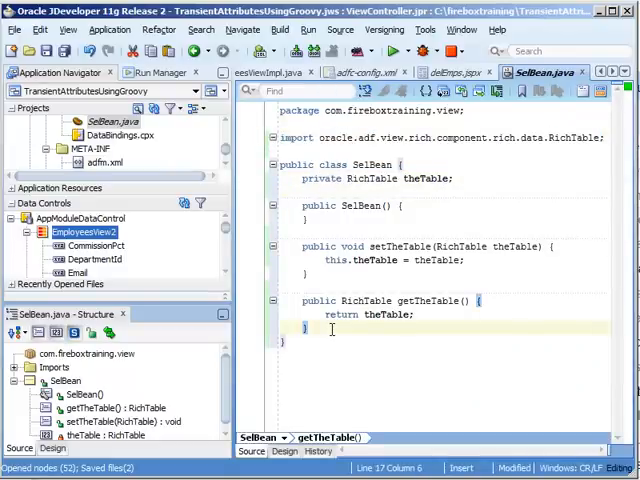
type("public")
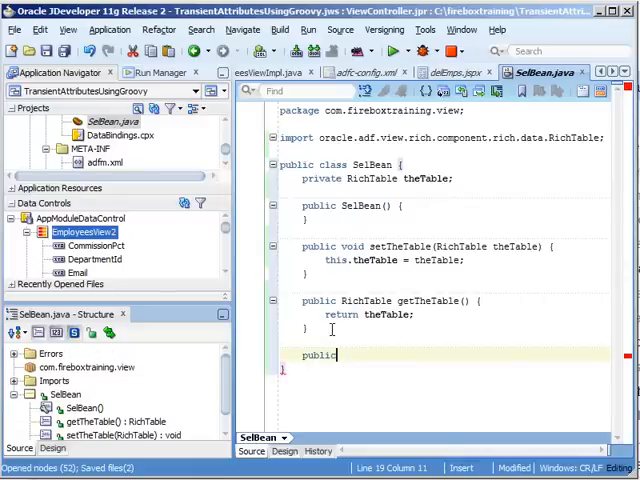
type("Li")
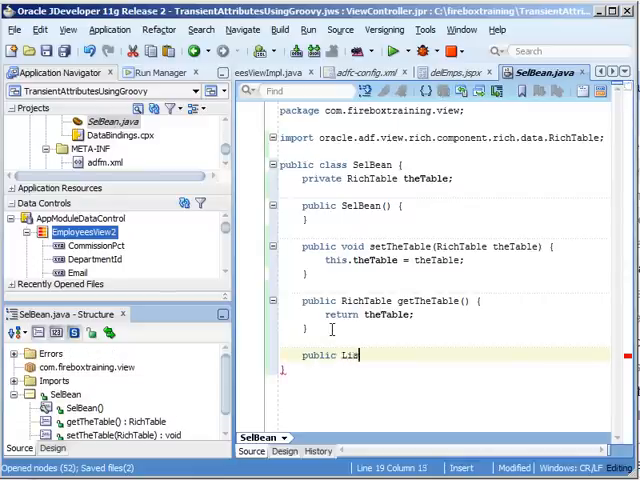
type("st get")
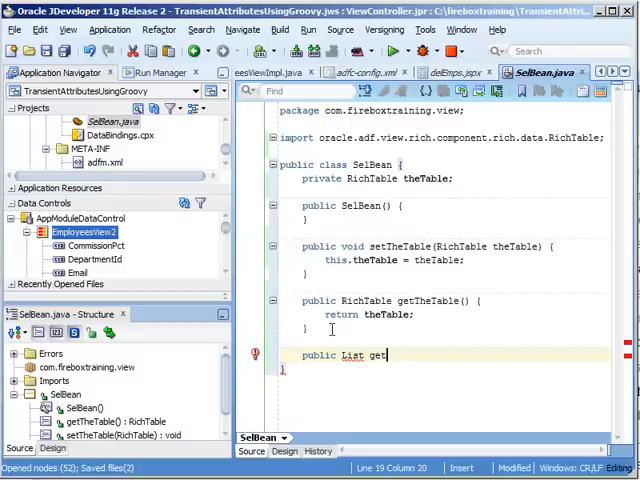
type("Tabl")
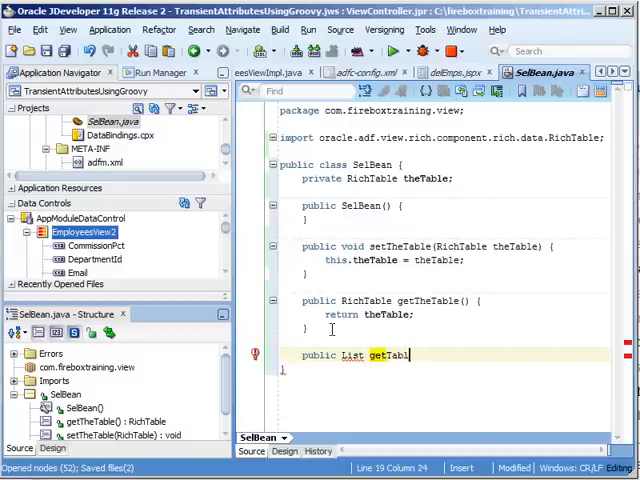
type("eKeys")
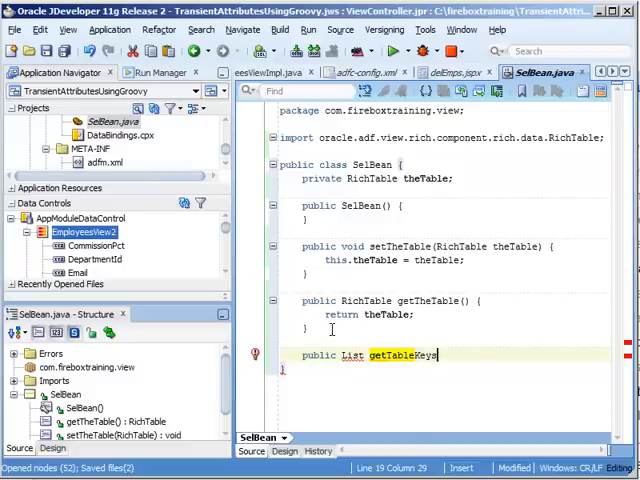
type("s()")
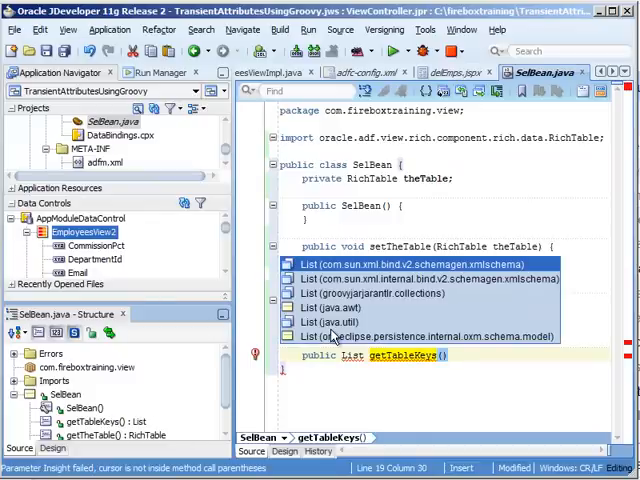
left_click(310, 314)
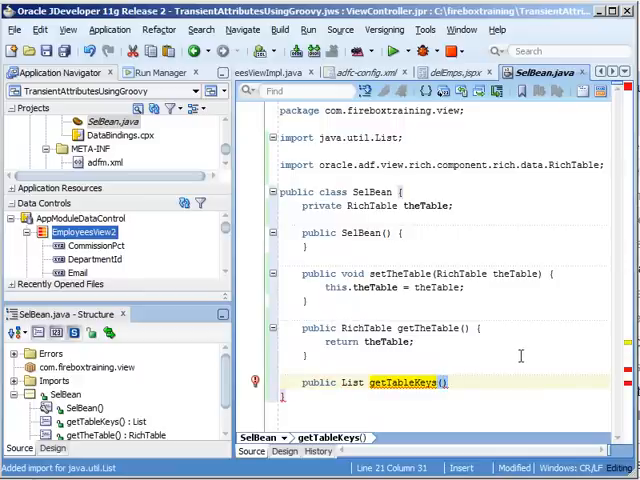
type("{")
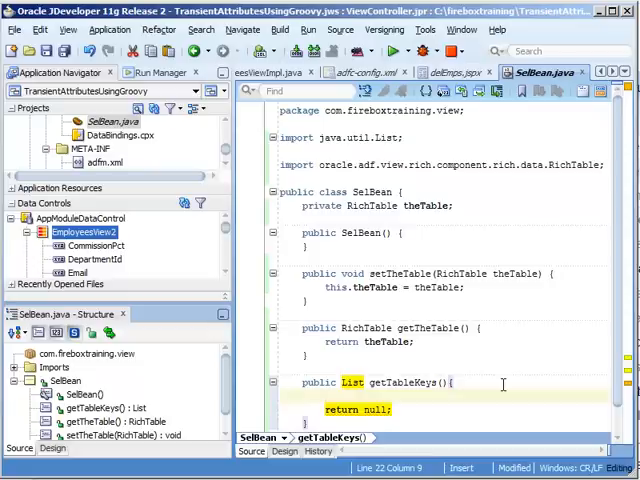
Declare List<Key> list = new ArrayList<Key>() in getTableKeys, importing oracle.jbo.Key
type("List<Key> list")
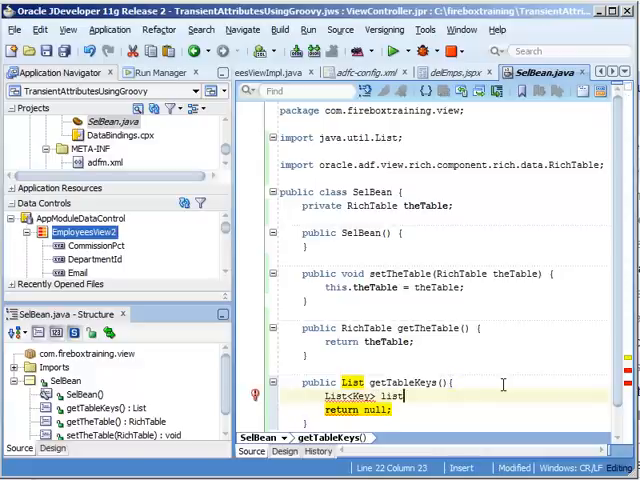
type("= new ArrayList<K")
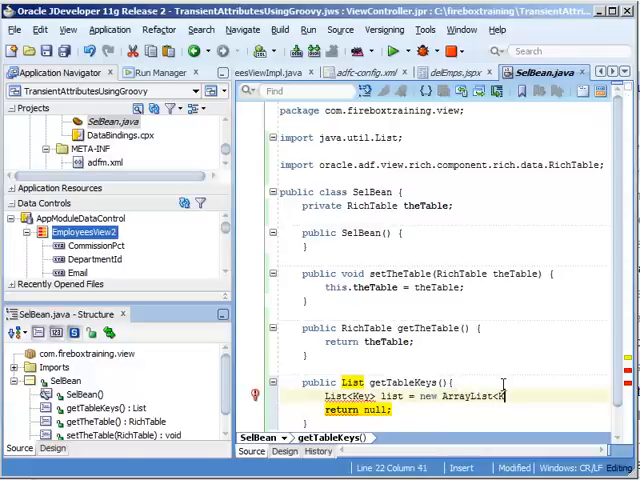
type("ey>")
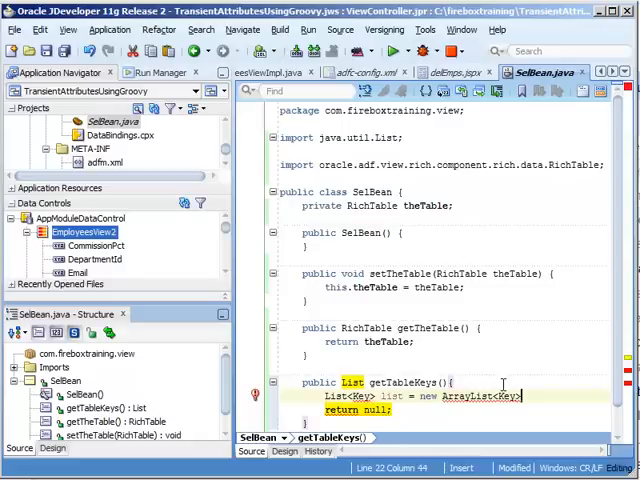
type("();")
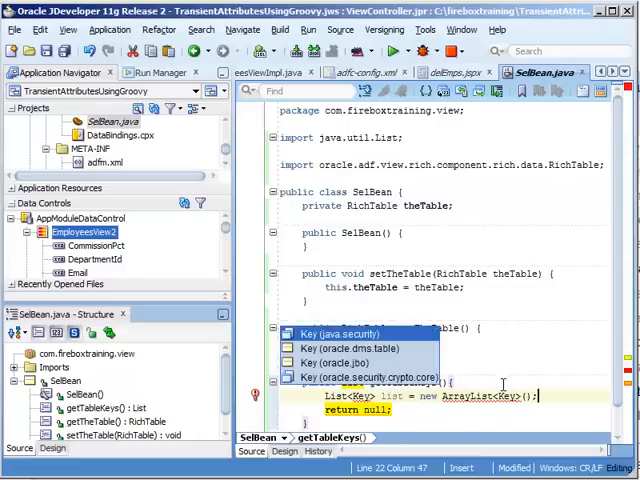
mouse_move(345, 362)
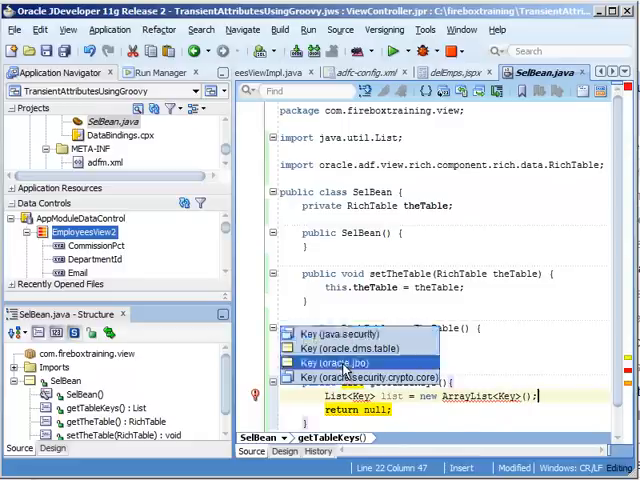
left_click(334, 362)
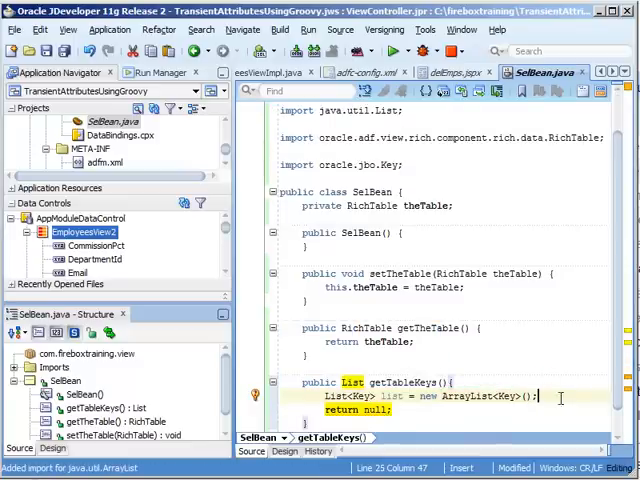
key("Return")
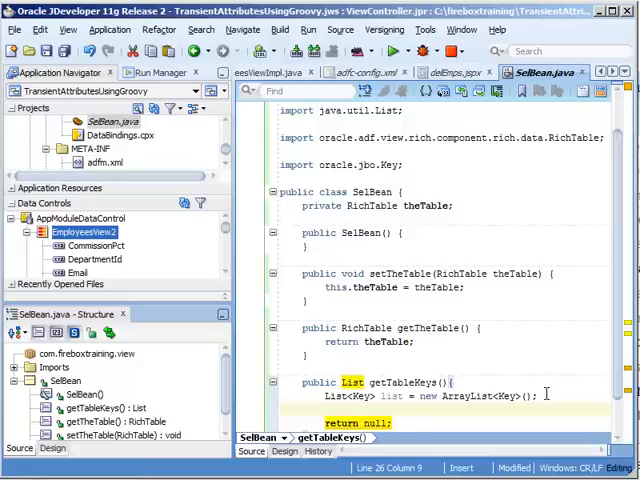
Write a for loop over each Object empKey in theTable's selected row keys
type("for(")
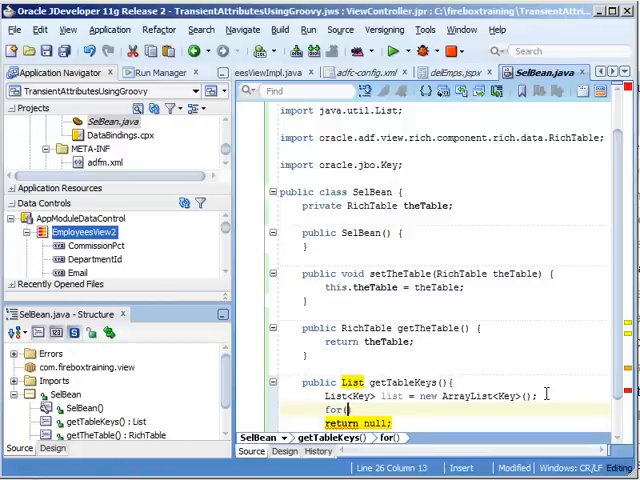
type("Object")
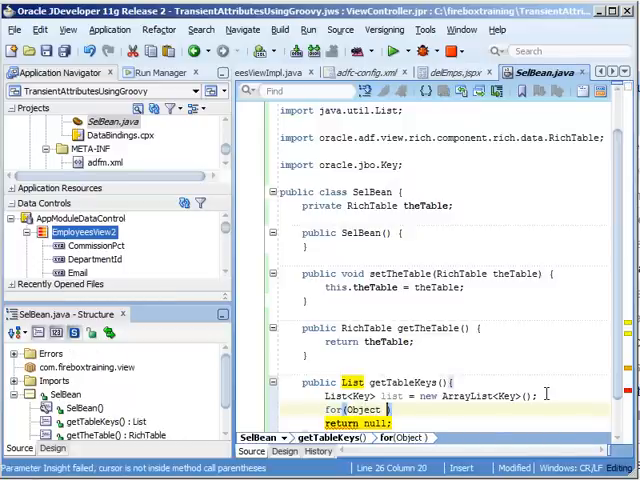
type("empKey:")
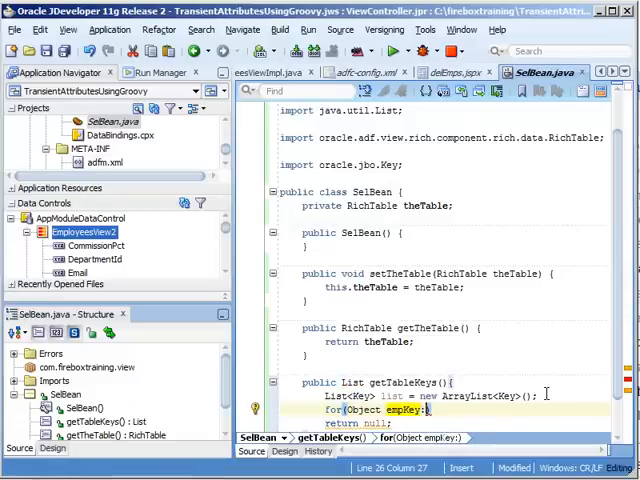
type("the")
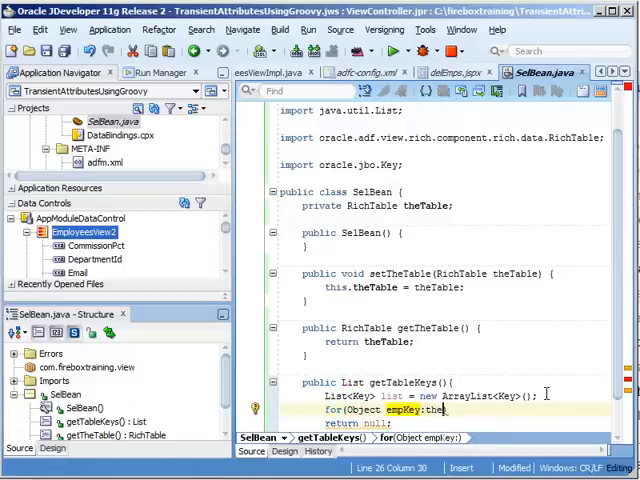
type(".g")
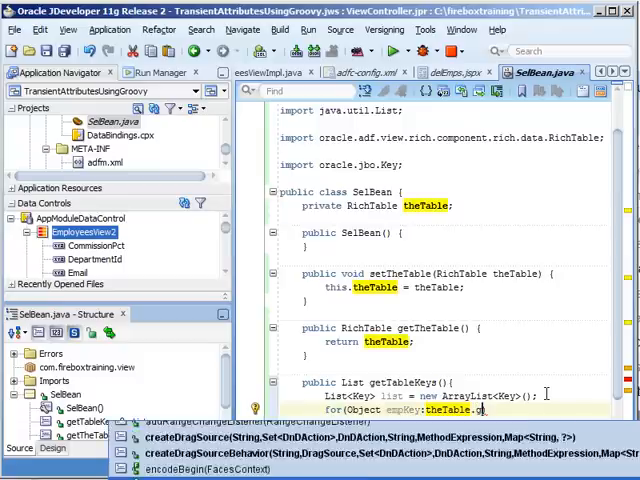
type("getSelectedRowKeys()){")
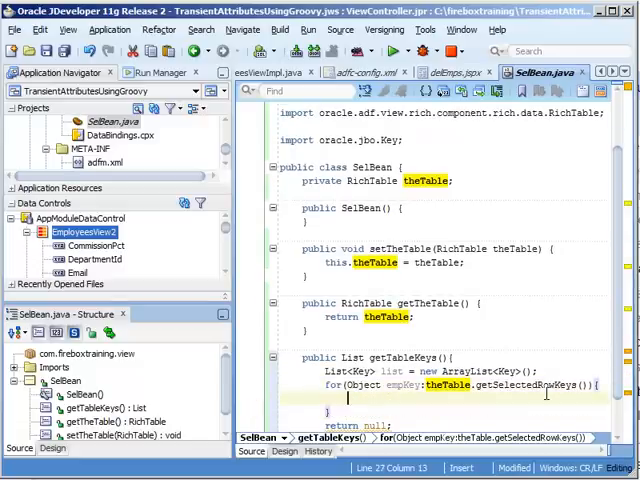
Inside the loop, call theTable.setRowKey(empKey) and fetch data with theTable.getRowData()
type("the")
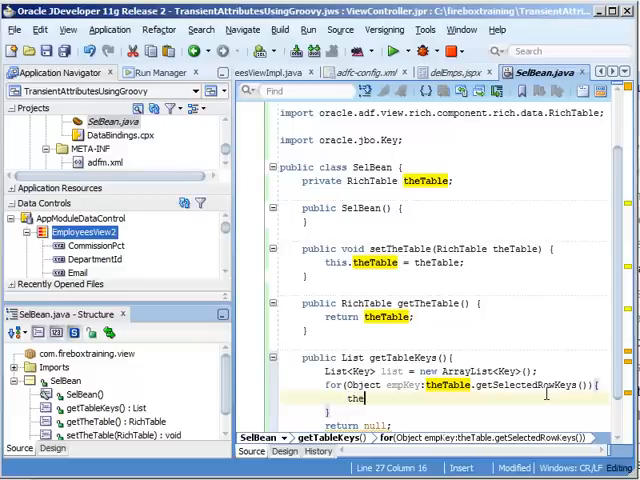
type("theTable.")
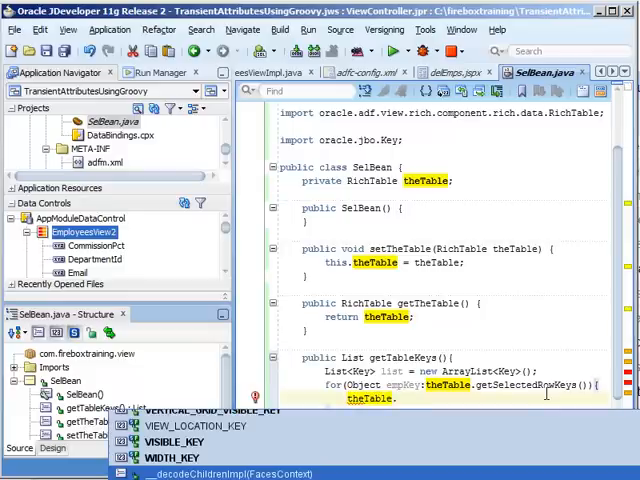
type("setro")
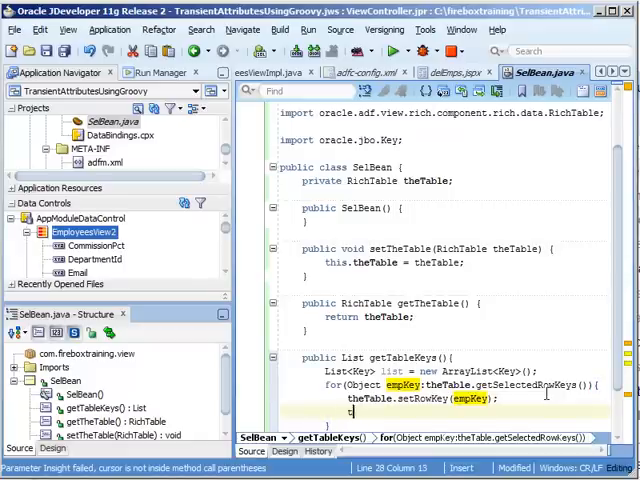
type("theTable.")
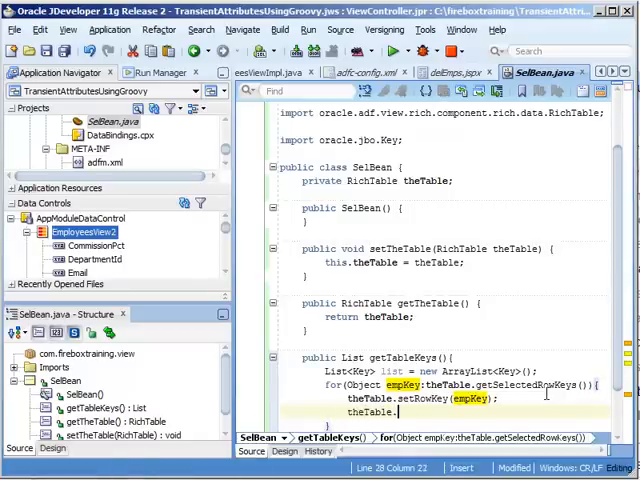
type("getr")
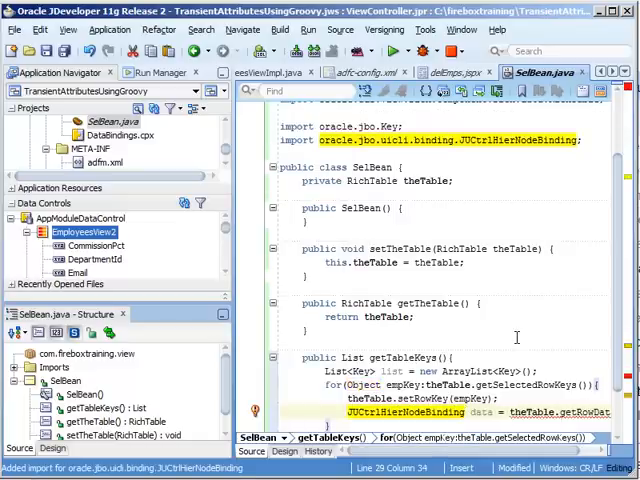
Complete the getTableKeys loop: cast row data to JUCtrlHierNodeBinding, add each key, return list
left_click(266, 411)
type("list.add(data.getRow(")
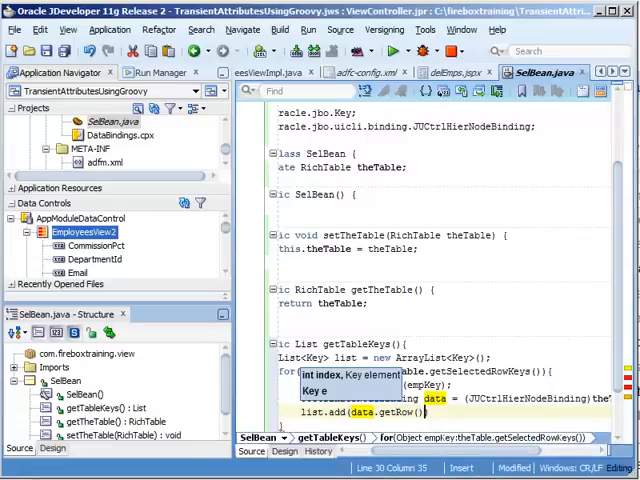
type("getKey());")
type("return list;")
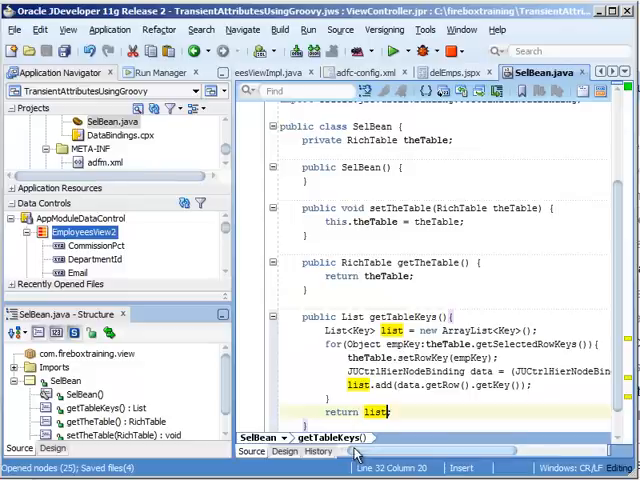
mouse_move(291, 323)
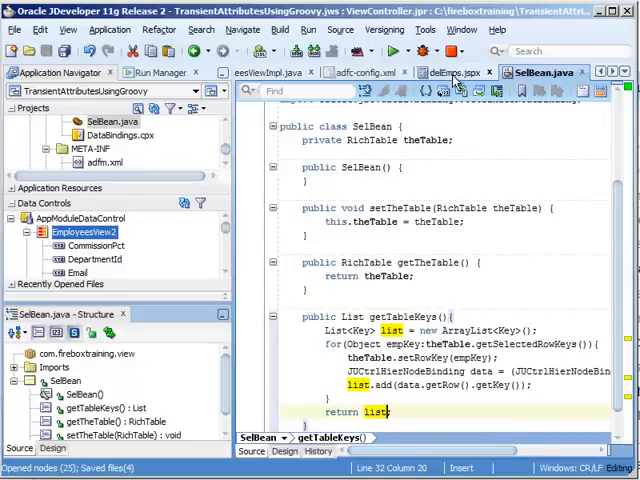
On delEmps.jspx, surround the af:table with a Panel Group Layout from the Structure window
left_click(461, 72)
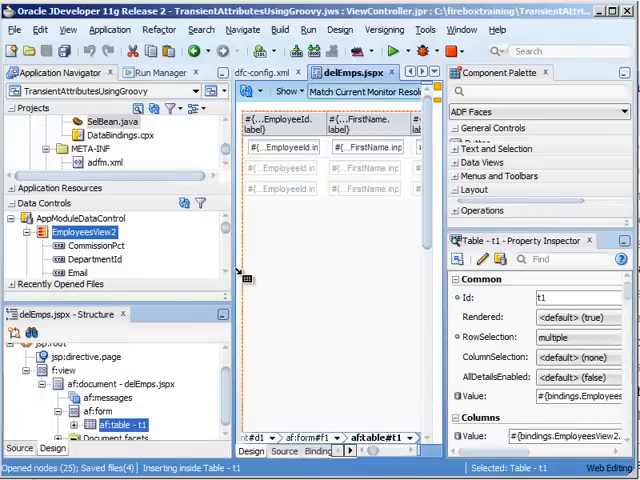
right_click(110, 425)
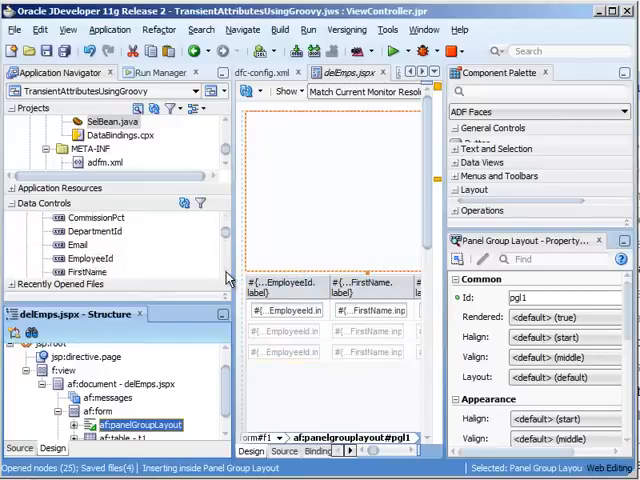
scroll("down", 3)
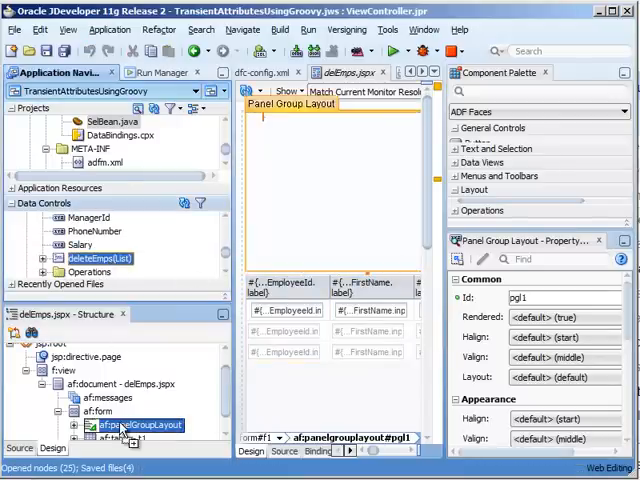
right_click(130, 425)
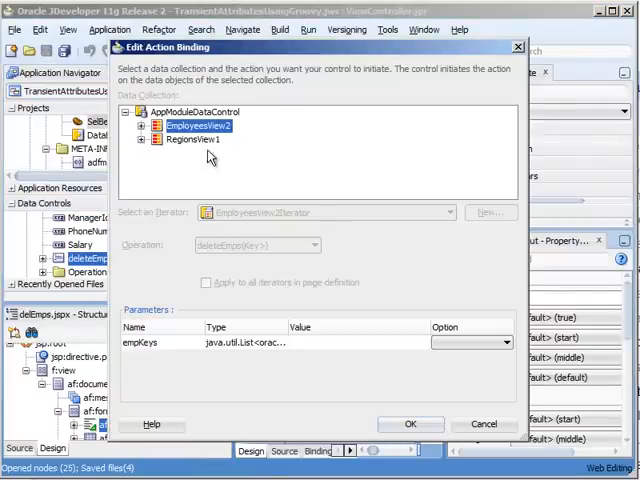
mouse_move(195, 140)
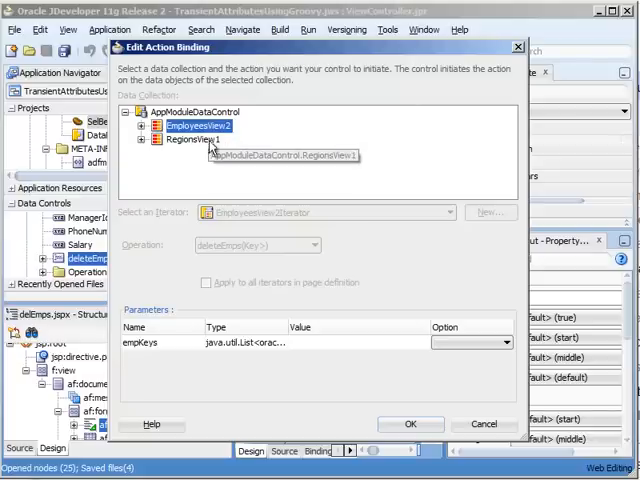
mouse_move(202, 256)
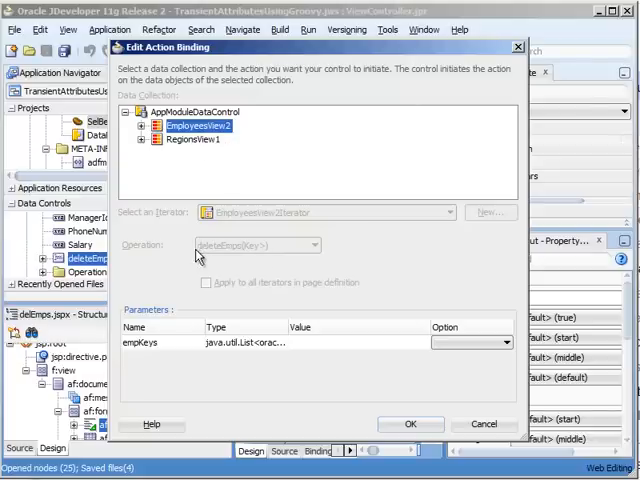
mouse_move(287, 261)
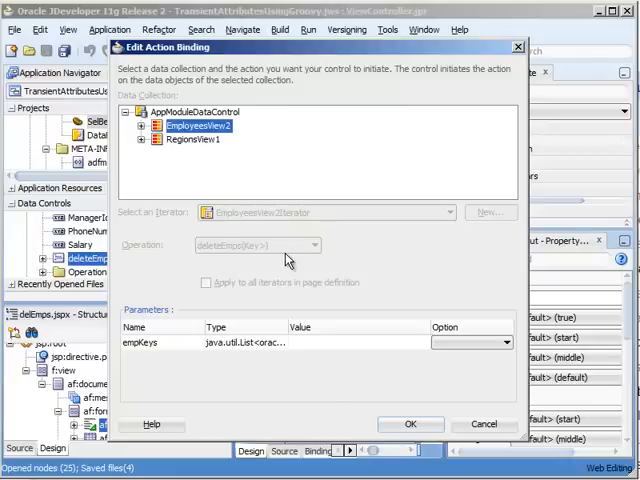
Set the deleteEmps button's empKeys to #{SelBean.tableKeys} and view the page Bindings
left_click(250, 342)
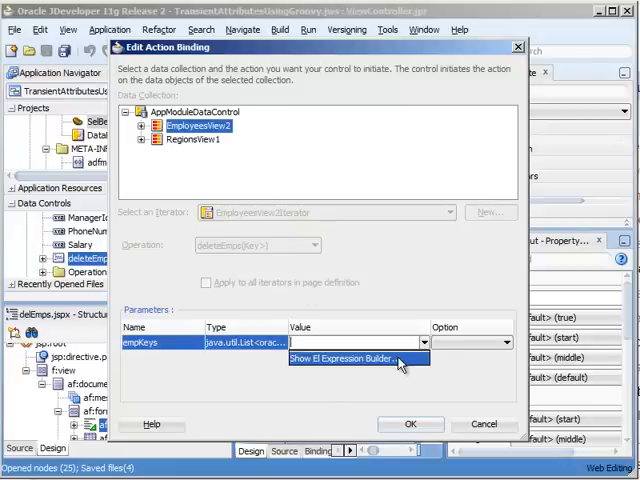
left_click(355, 357)
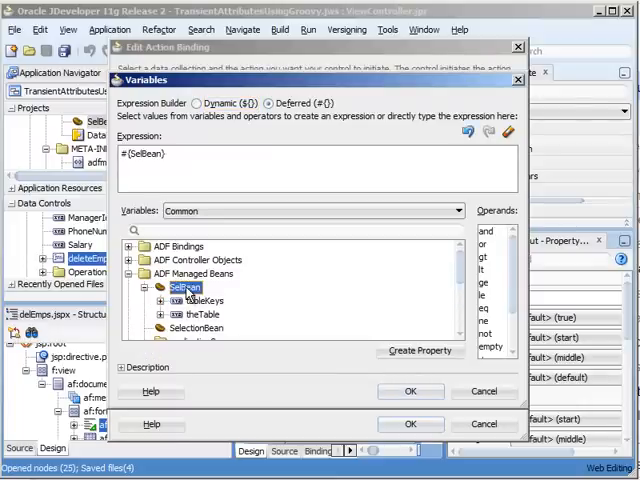
left_click(205, 300)
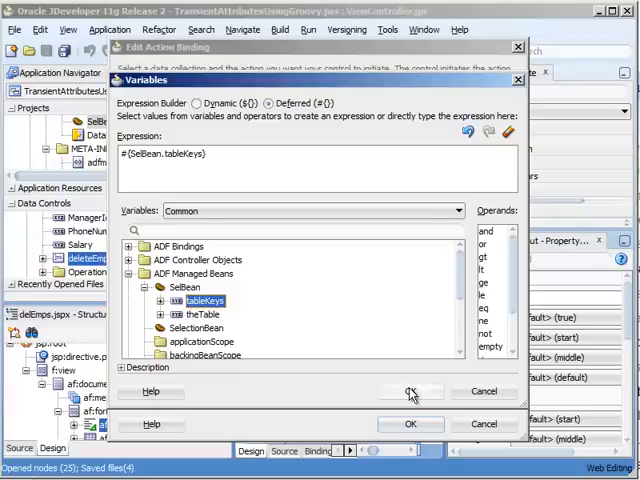
left_click(410, 391)
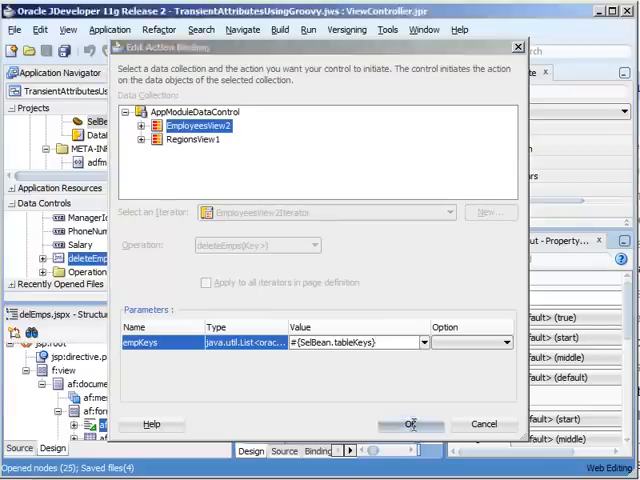
left_click(410, 423)
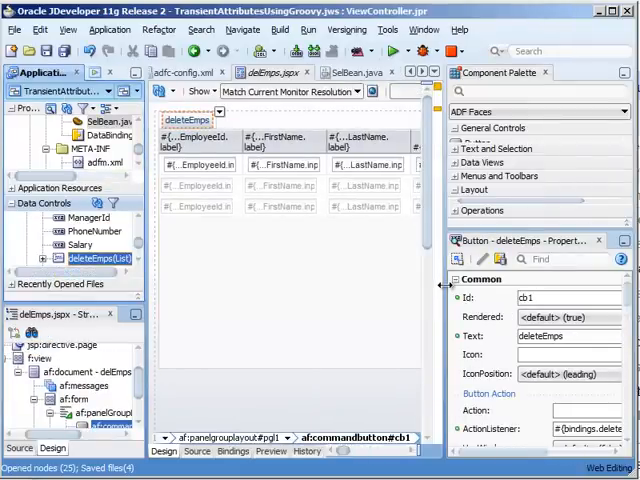
left_click(232, 451)
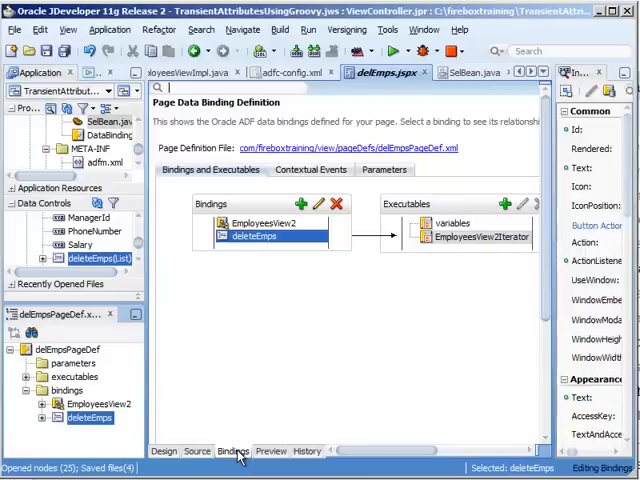
Review the deleteEmps binding unchanged, then create a new methodAction binding for the page
left_click(252, 235)
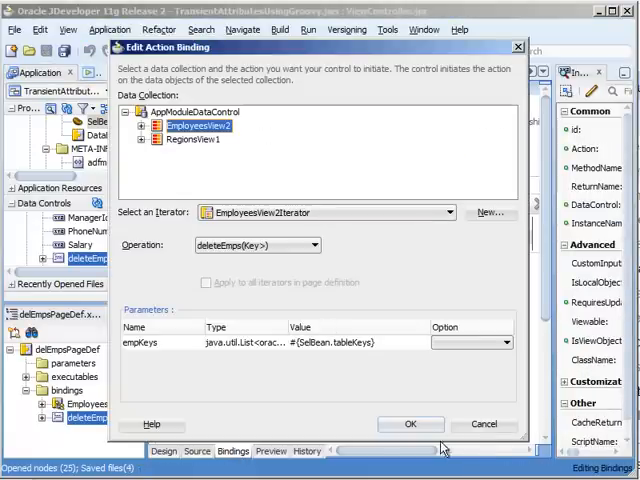
left_click(411, 424)
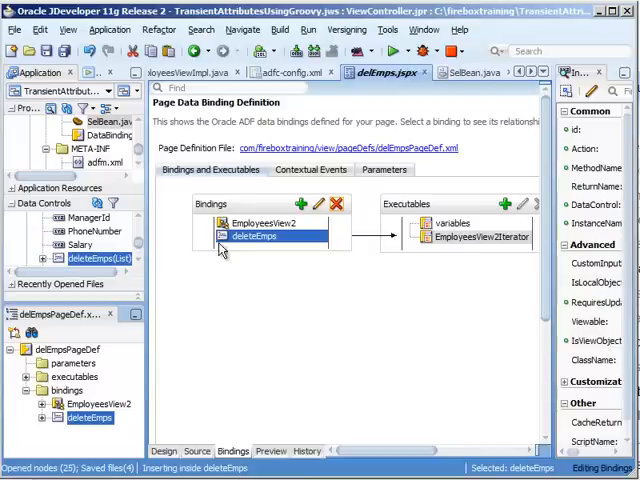
left_click(307, 203)
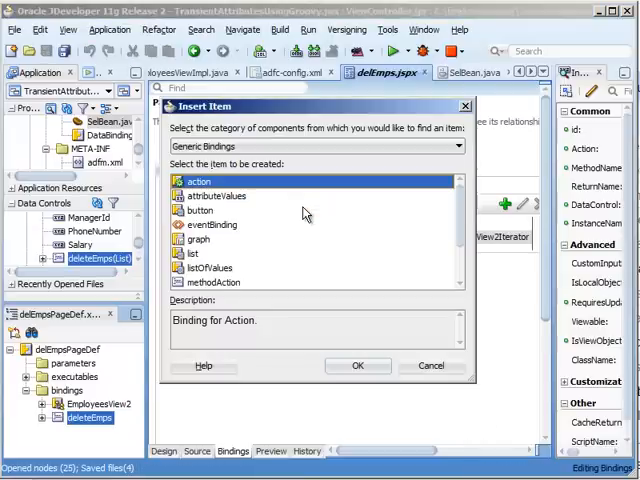
left_click(215, 282)
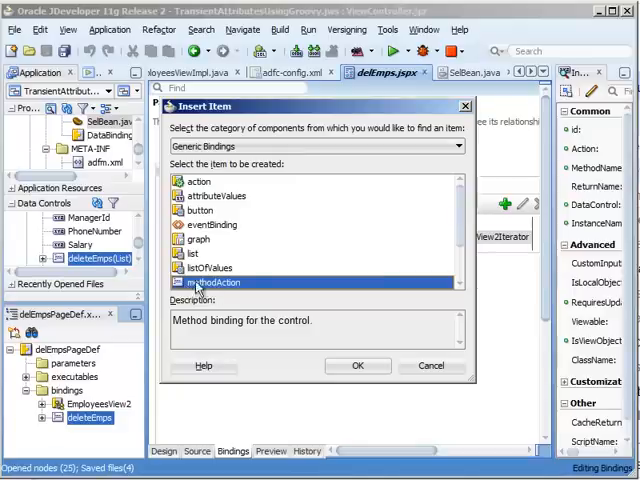
left_click(358, 365)
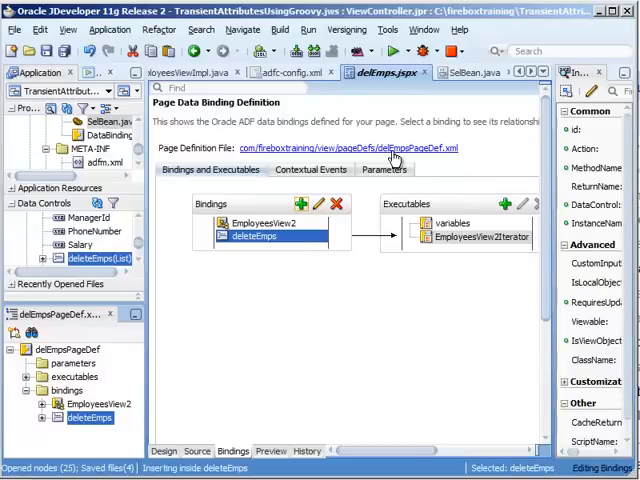
Open delEmpsPageDef.xml to inspect the deleteEmps methodAction's empKeys parameter
left_click(193, 451)
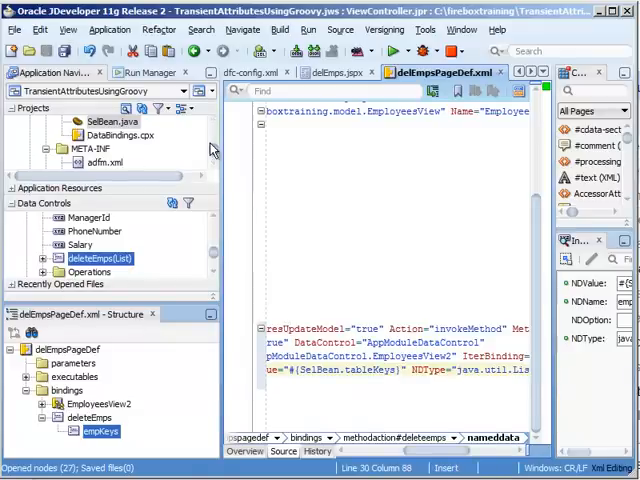
scroll("up", 3)
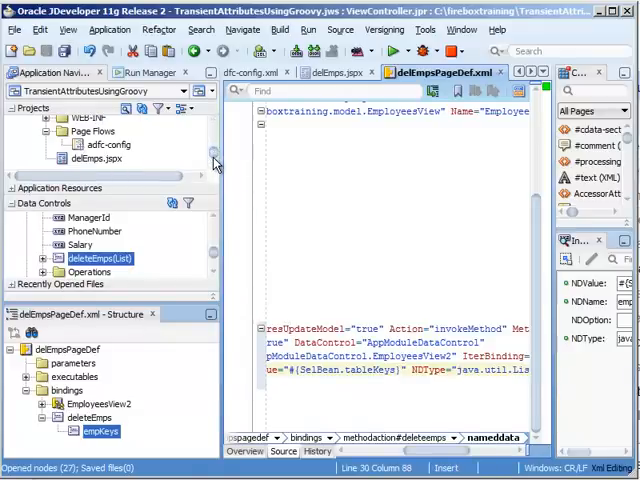
mouse_move(105, 168)
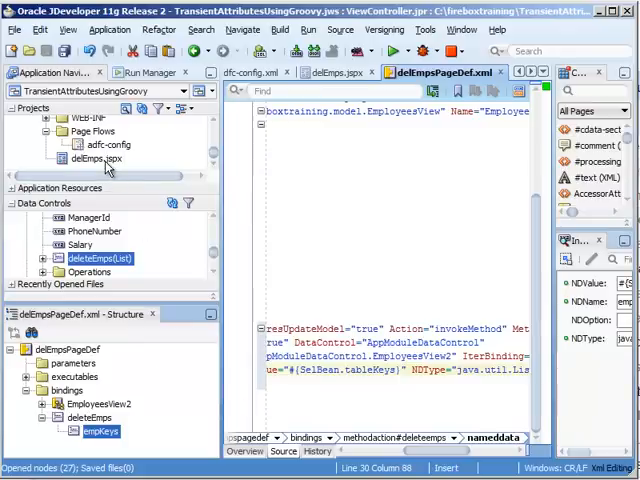
Run delEmps.jspx from the Application Navigator and view it in Firefox
right_click(93, 158)
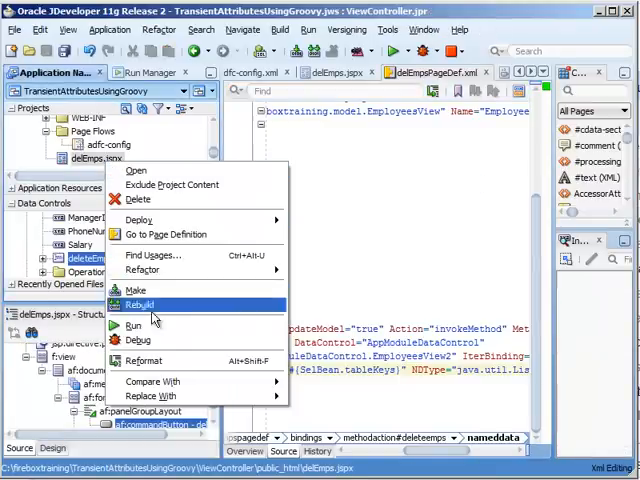
left_click(140, 304)
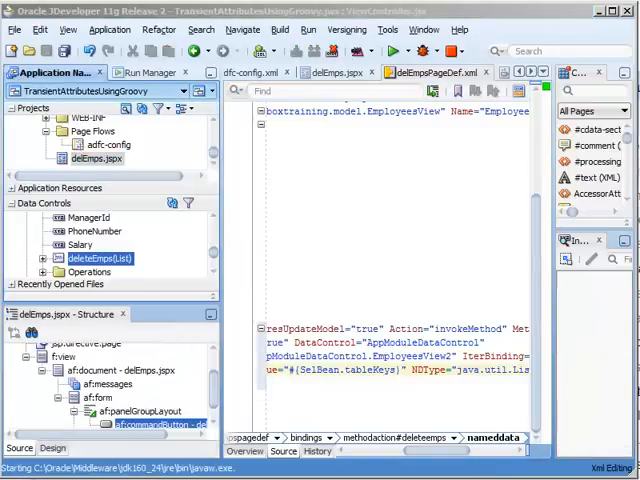
left_click(396, 52)
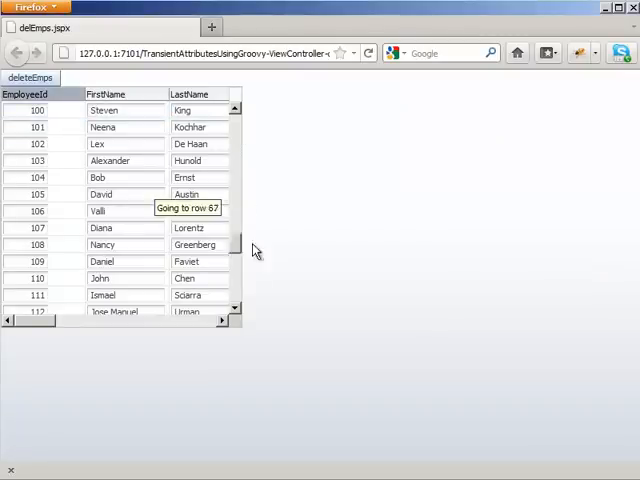
Select employee rows 1901 and 1902 at the table's bottom and trigger deleteEmps
scroll("down", 3)
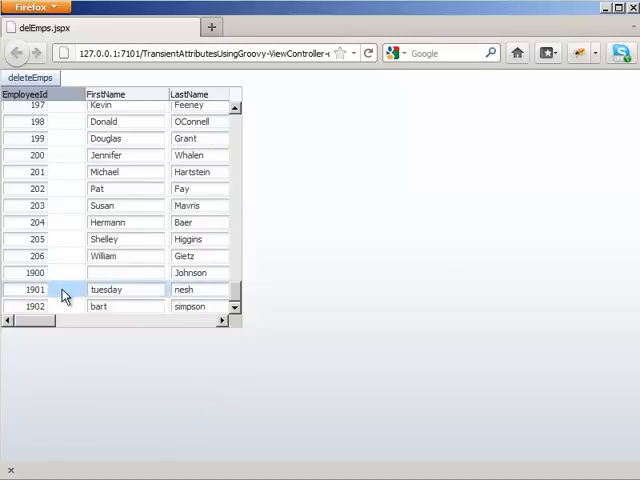
left_click(36, 306)
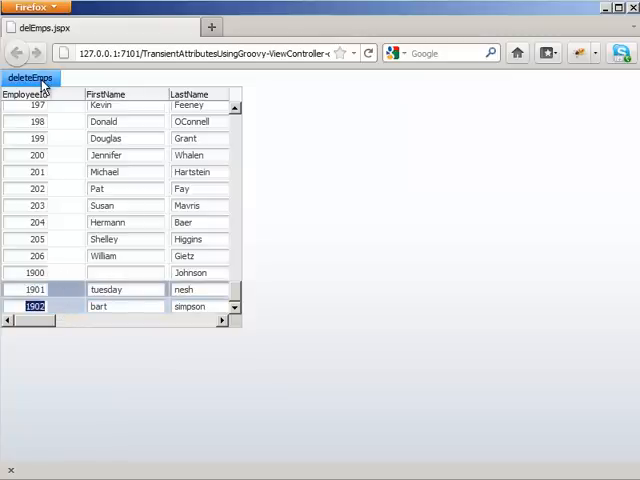
left_click(30, 78)
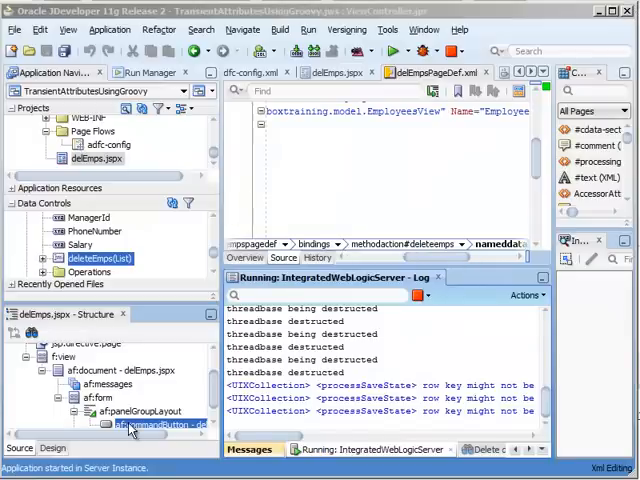
Drop the Commit operation as an ADF Button into the deleteEmps panel group layout
left_click(130, 411)
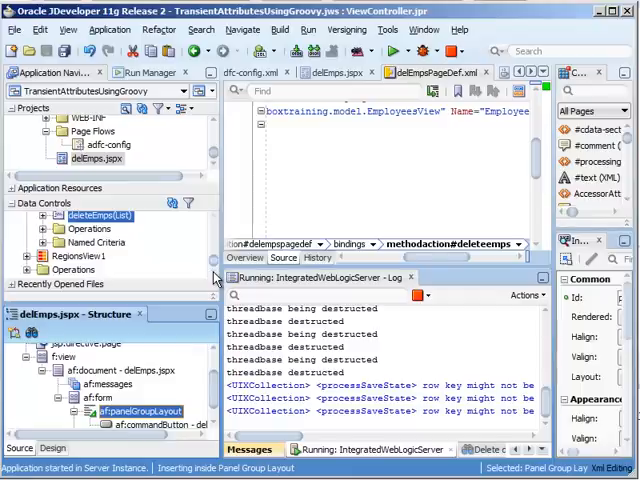
left_click(24, 243)
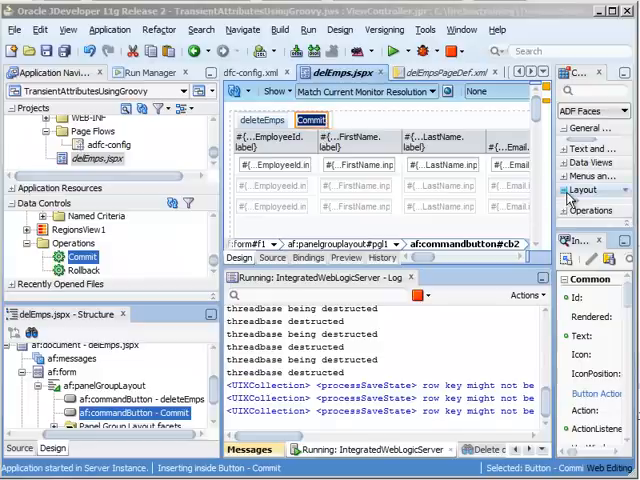
mouse_move(560, 205)
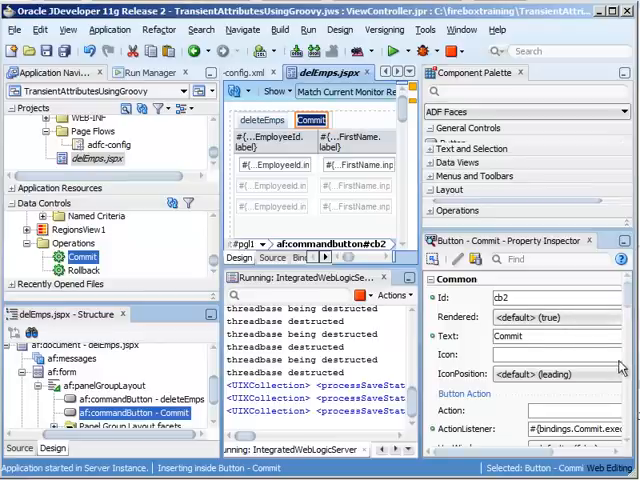
scroll("down", 3)
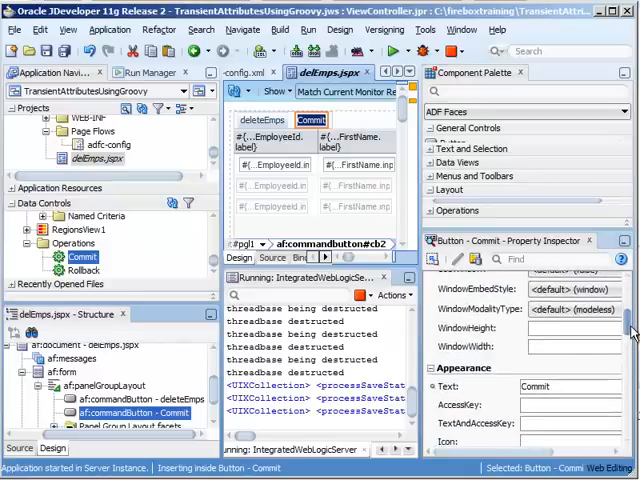
scroll("up", 3)
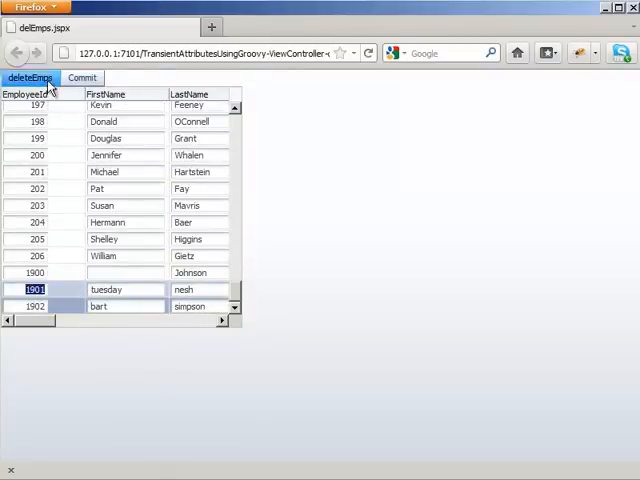
Delete the selected employees 1901 and 1902 with deleteEmps and commit the change
left_click(30, 77)
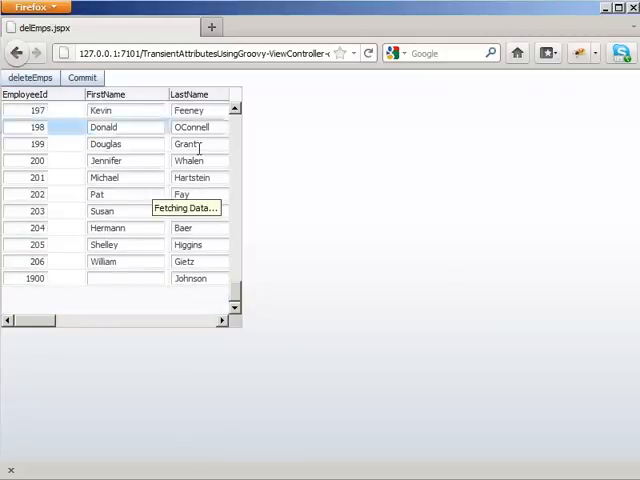
scroll("up", 3)
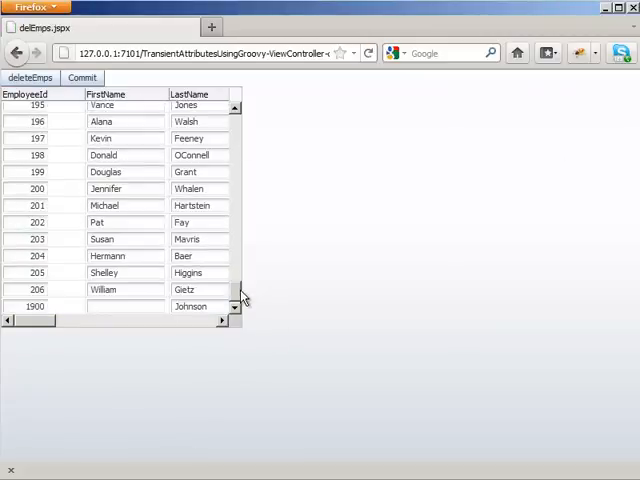
left_click(82, 78)
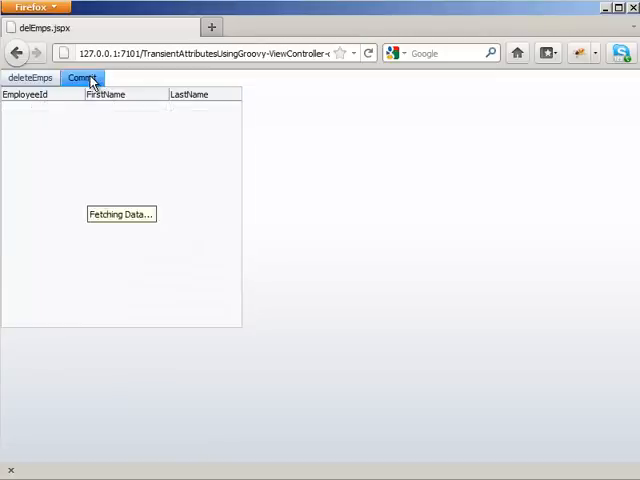
left_click(82, 78)
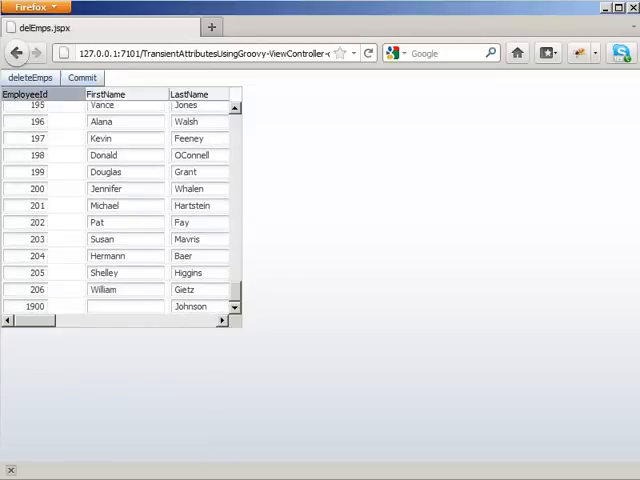
left_click(10, 475)
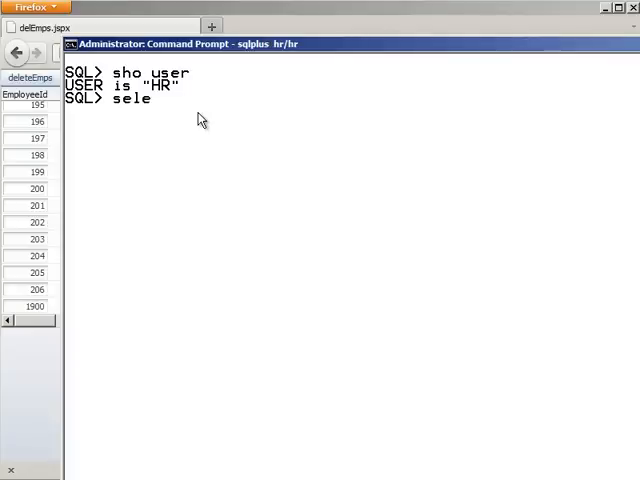
Type 'select * from employees where employee_id in (1901,1902' in SQL*Plus
type("ct * from e")
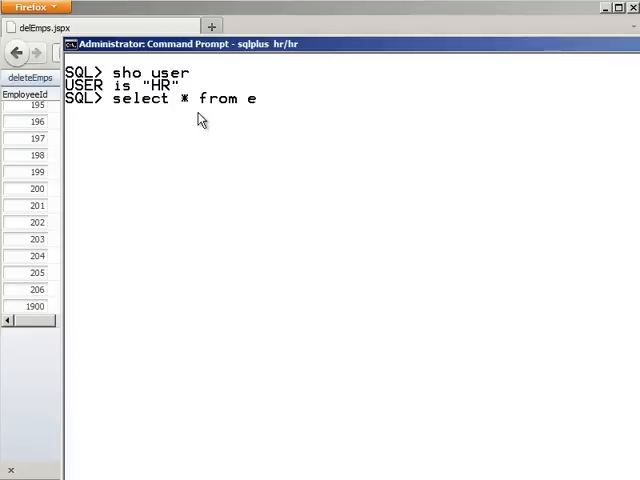
type("mployees")
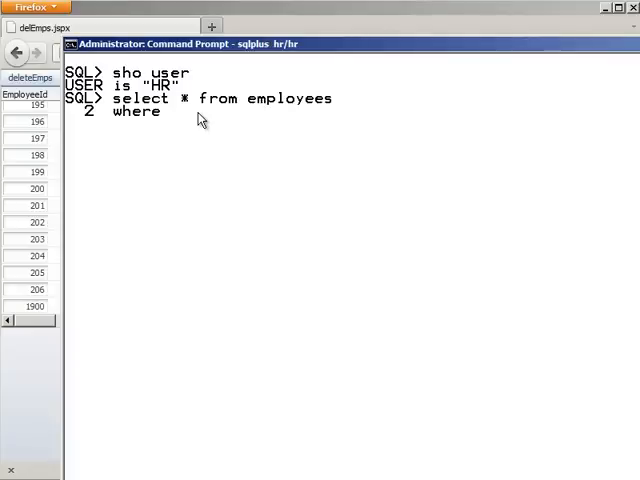
type("employee_id")
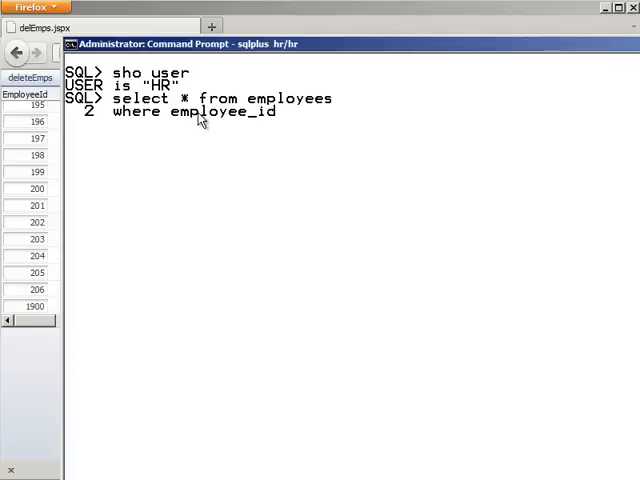
type("in (190")
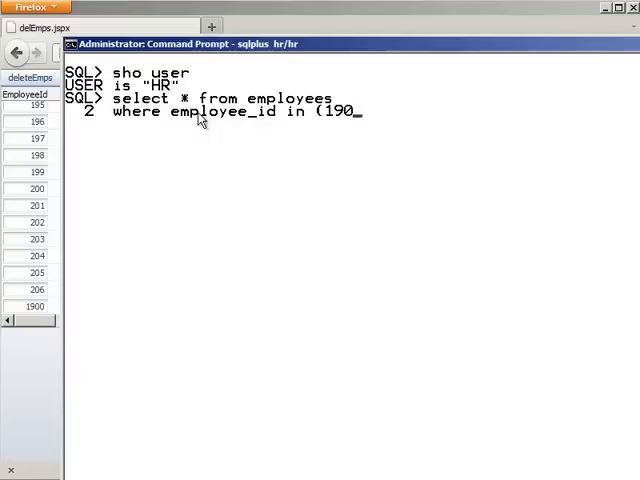
type("1,1902")
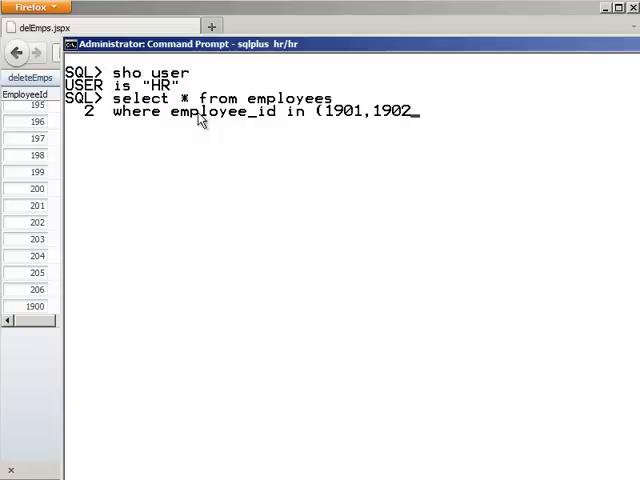